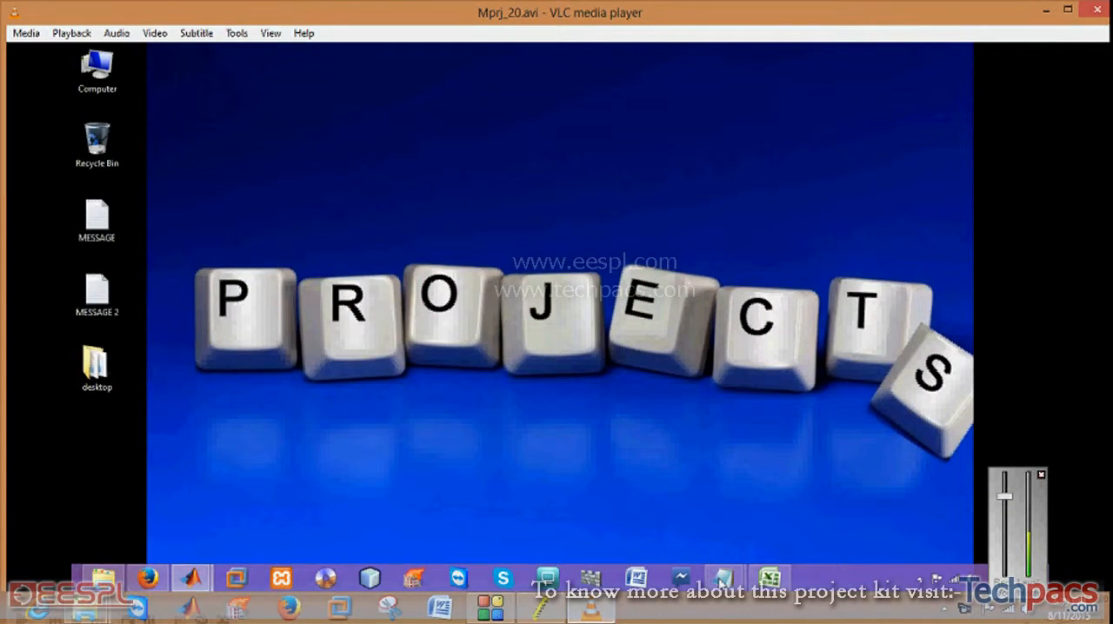
- After viewing the MESSAGE note, launch main_gui_dct, load as9.jpg and run DCT processing
{"action": "double_click", "coordinate": [94, 213]}
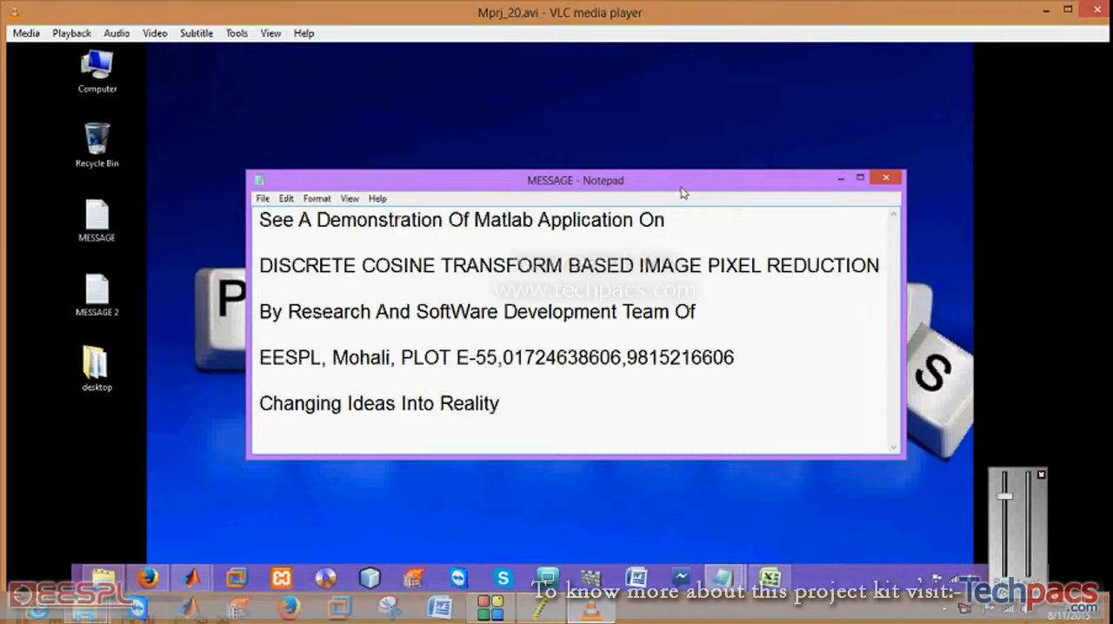
{"action": "left_click", "coordinate": [883, 177]}
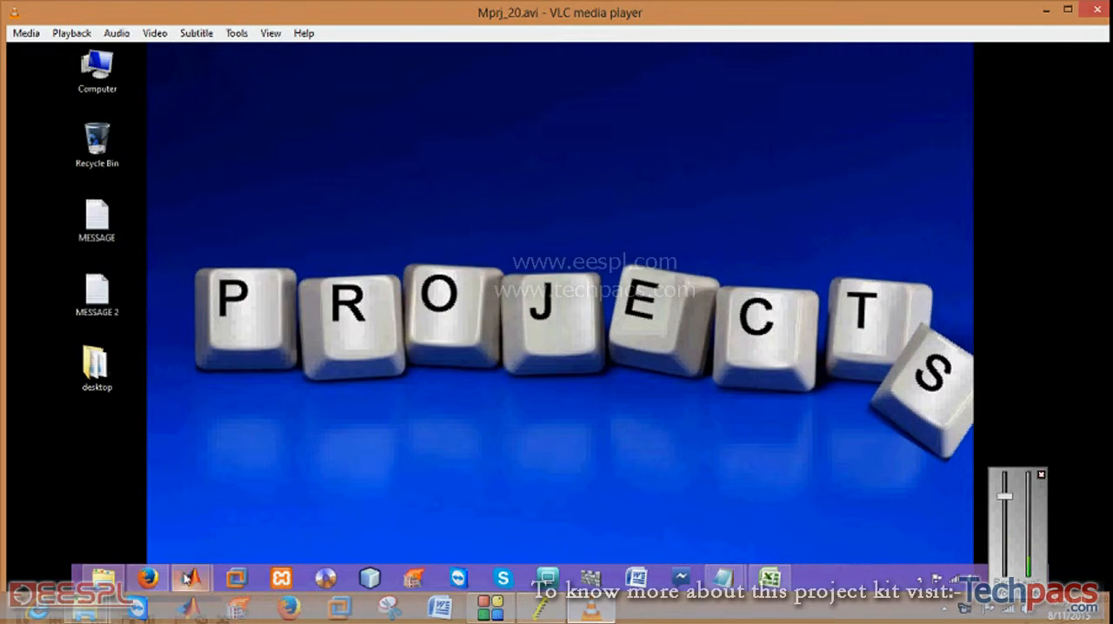
{"action": "left_click", "coordinate": [195, 578]}
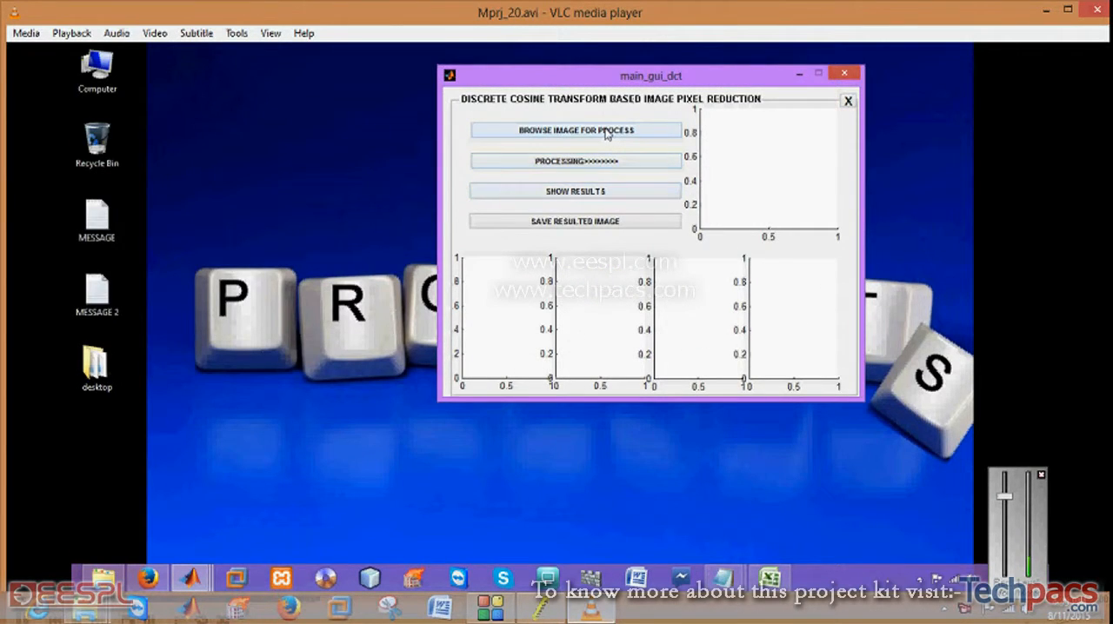
{"action": "left_click", "coordinate": [575, 130]}
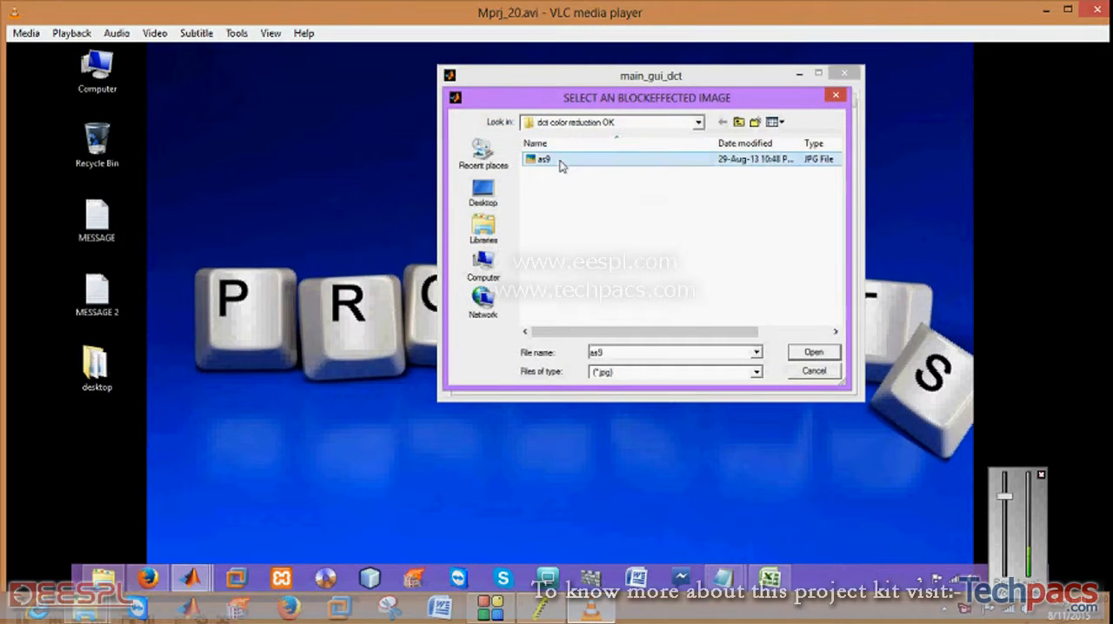
{"action": "left_click", "coordinate": [813, 352]}
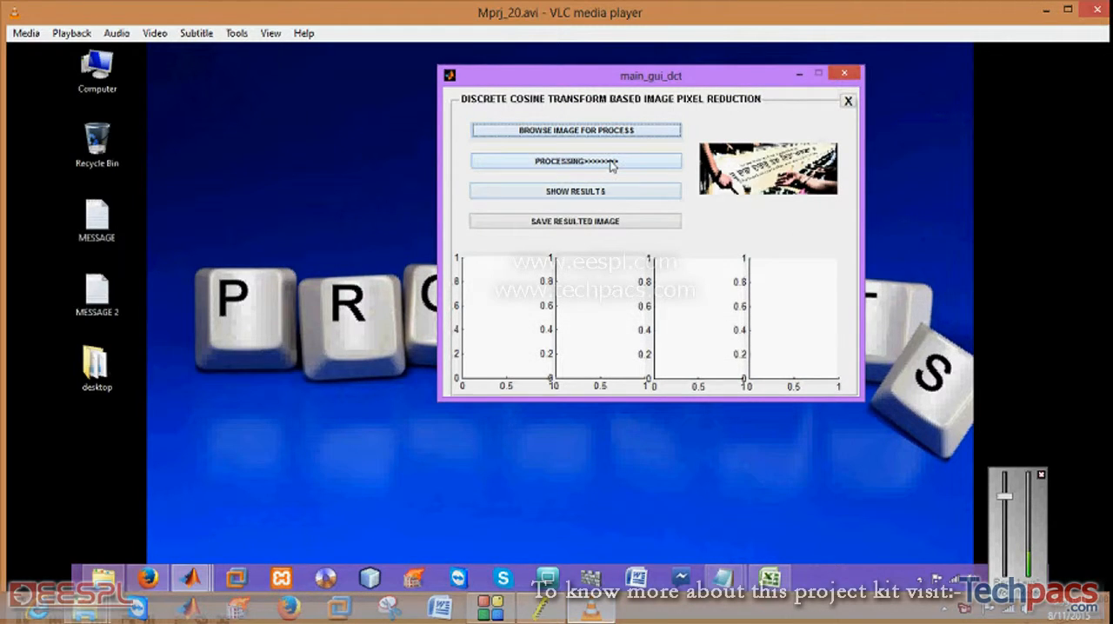
{"action": "left_click", "coordinate": [575, 161]}
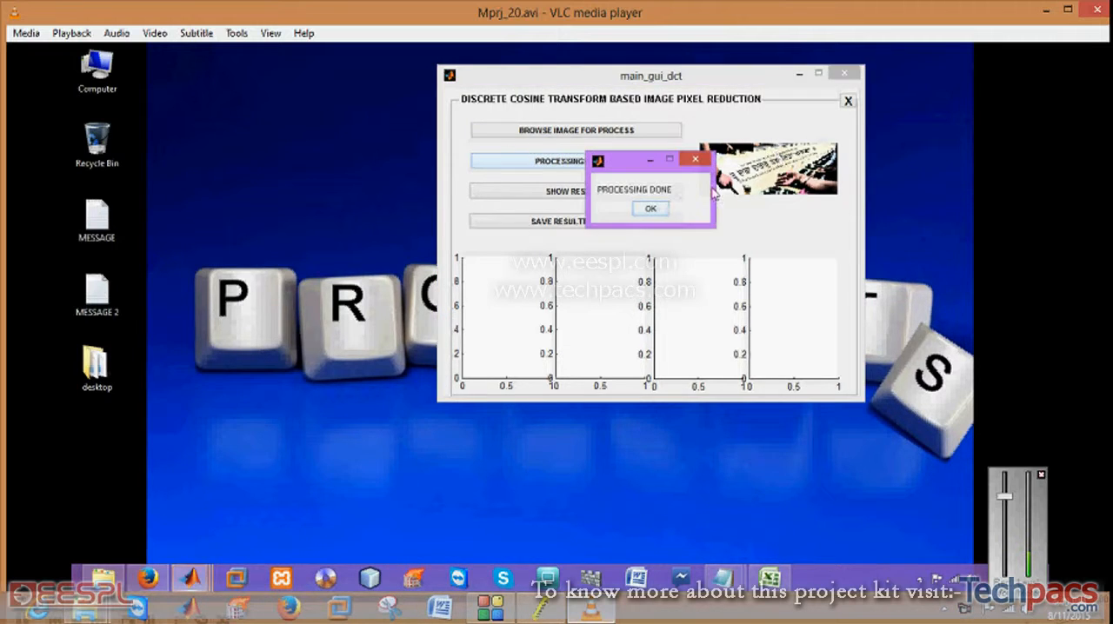
- Dismiss the PROCESSING DONE box and request the compression results with SHOW RESULTS
{"action": "left_click", "coordinate": [650, 208]}
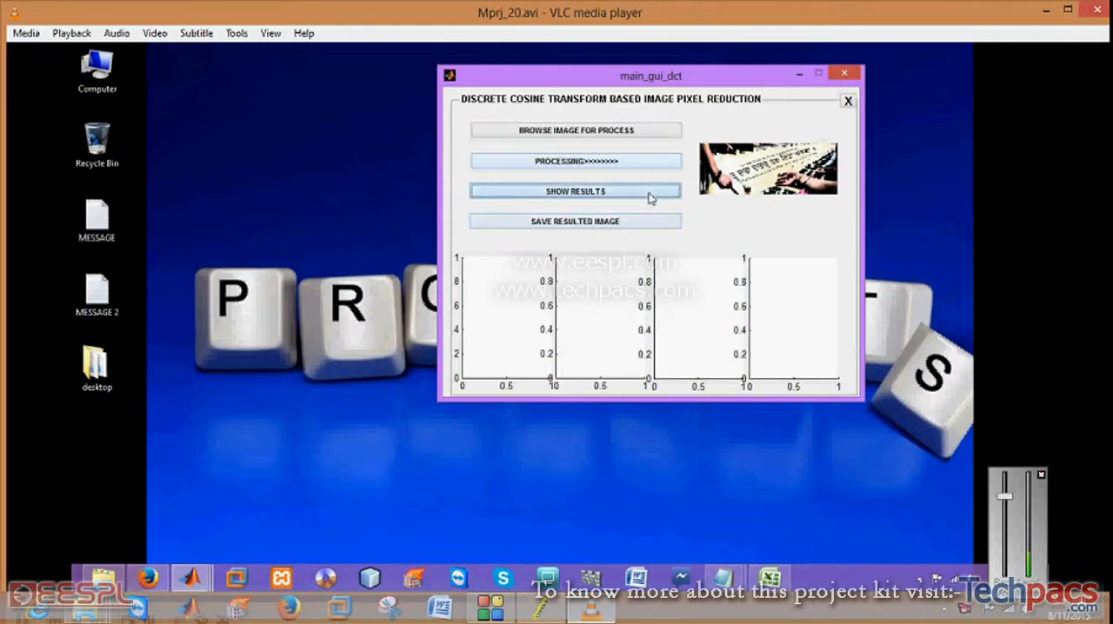
{"action": "left_click", "coordinate": [575, 190]}
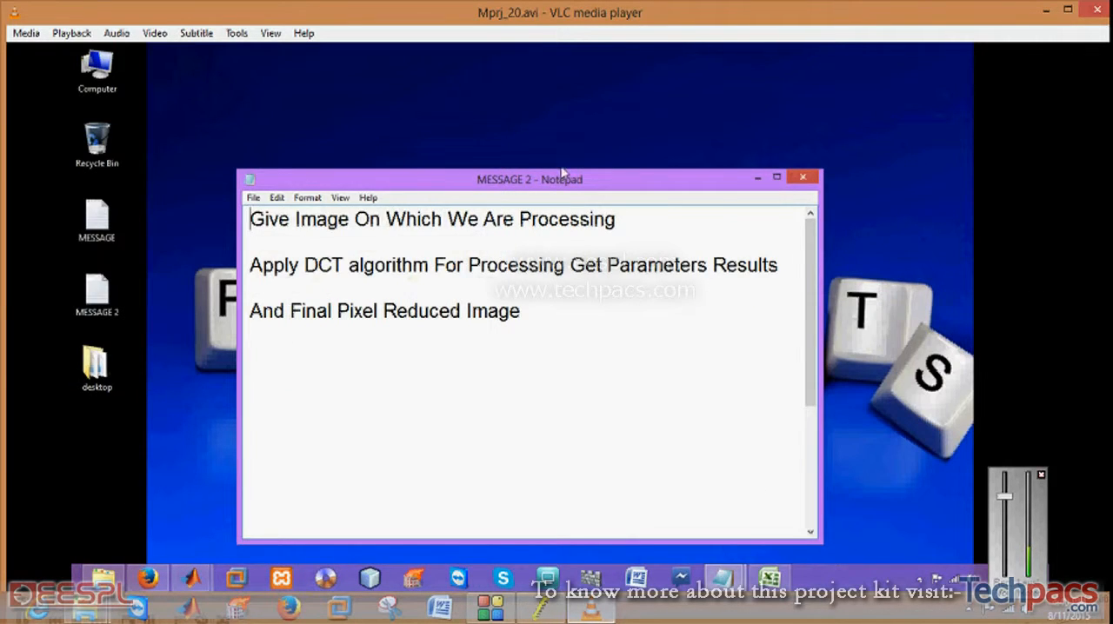
- Move the MESSAGE 2 window higher and scroll down to its feedback and thank-you lines
{"action": "left_click_drag", "start_coordinate": [530, 180], "coordinate": [613, 89]}
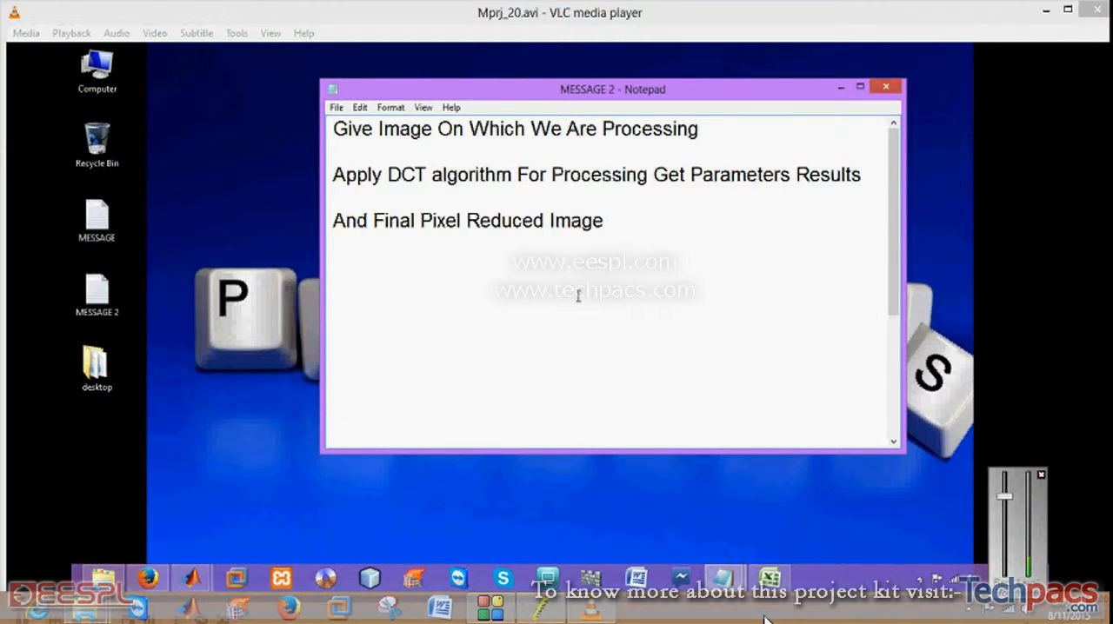
{"action": "scroll", "scroll_direction": "down", "scroll_amount": 3}
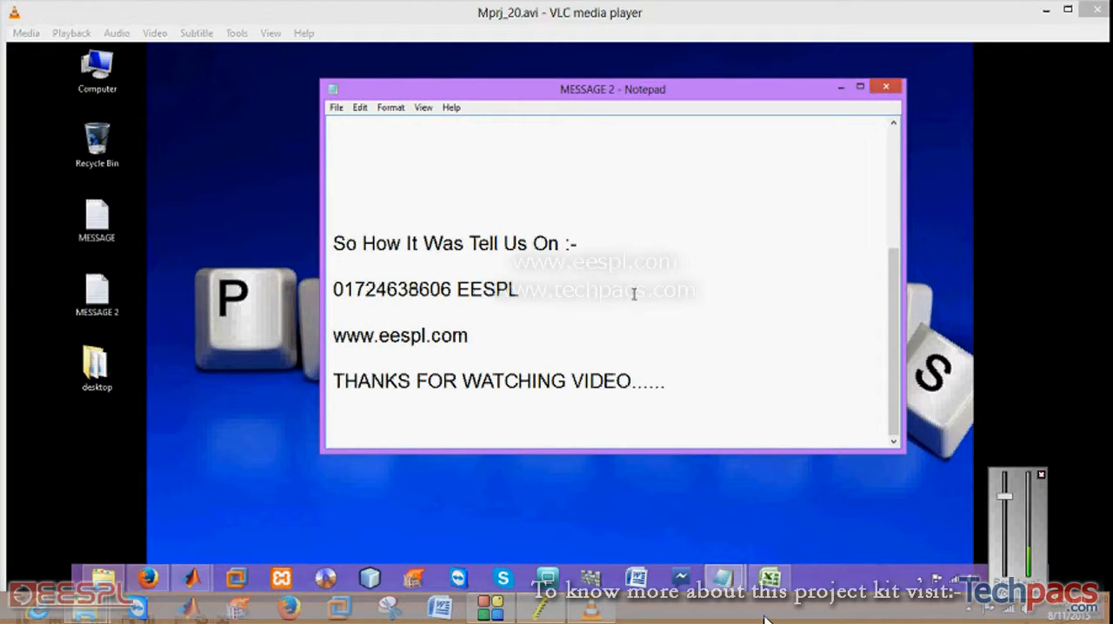